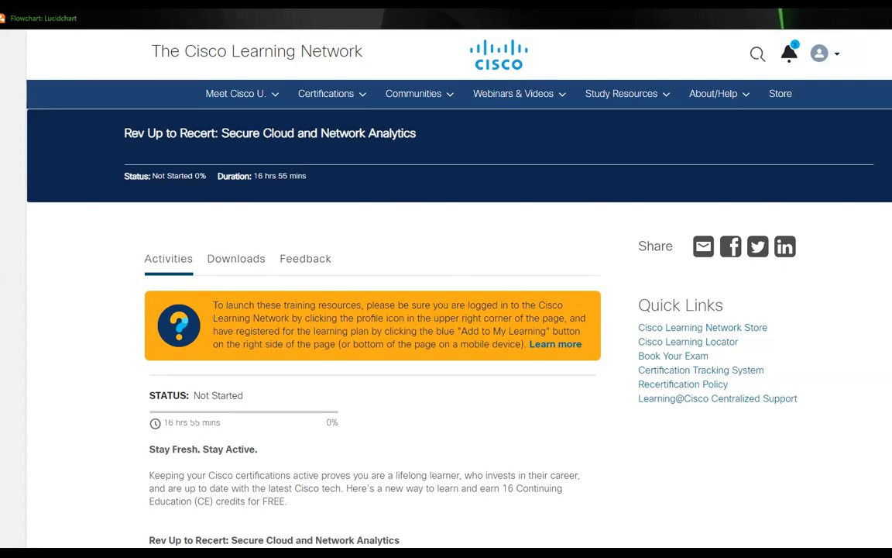
{"action": "mouse_move", "coordinate": [350, 48]}
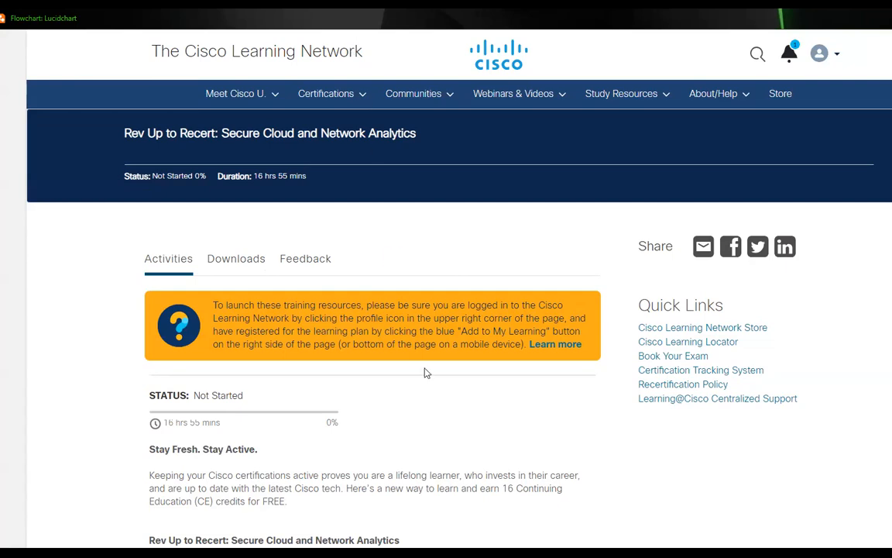
{"action": "mouse_move", "coordinate": [483, 424]}
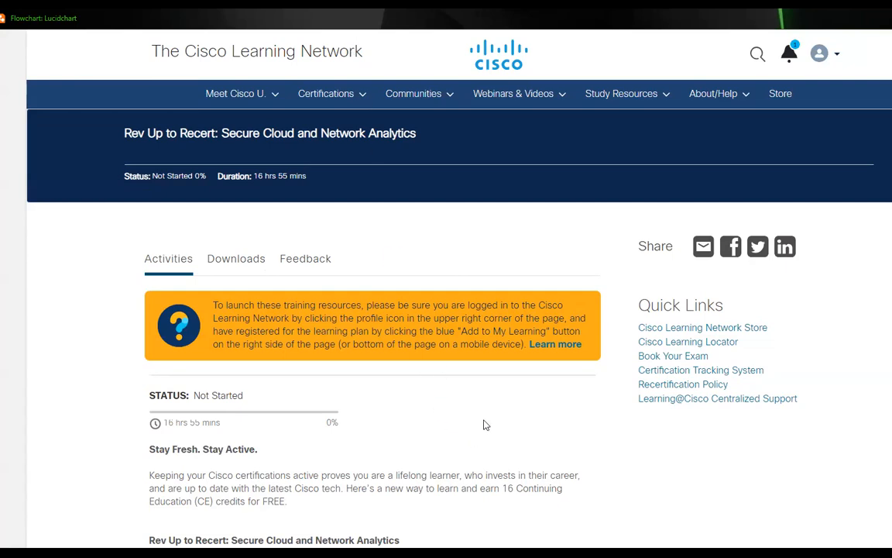
- Scroll through the plan description and select a word in the credit requirements paragraph
{"action": "scroll", "scroll_direction": "down", "scroll_amount": 3}
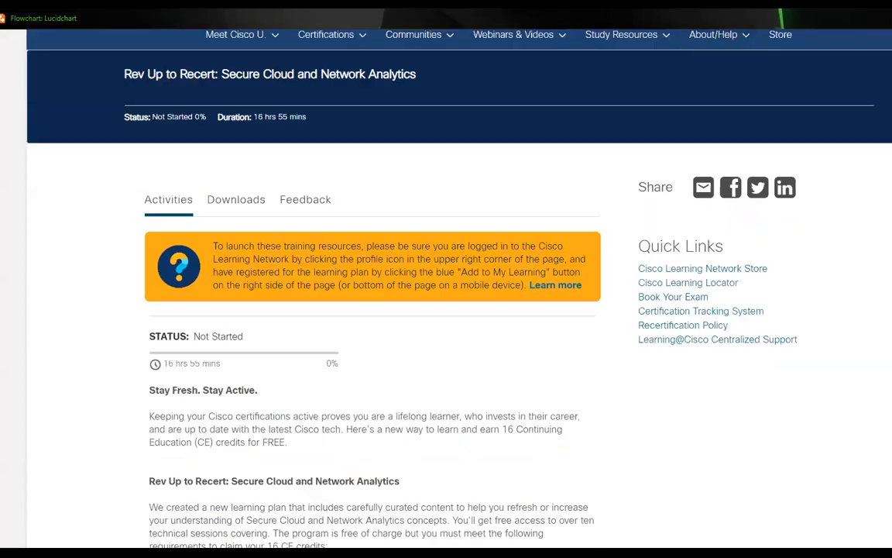
{"action": "scroll", "scroll_direction": "down", "scroll_amount": 3}
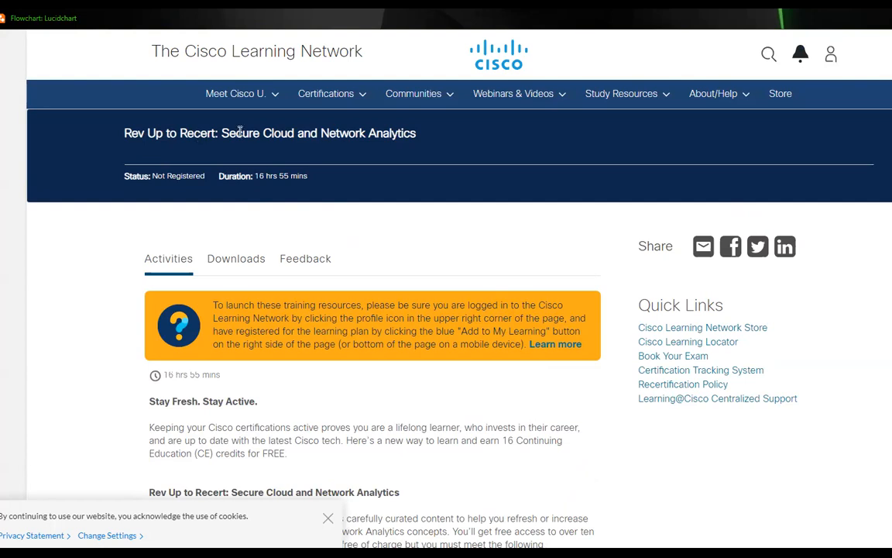
{"action": "mouse_move", "coordinate": [409, 144]}
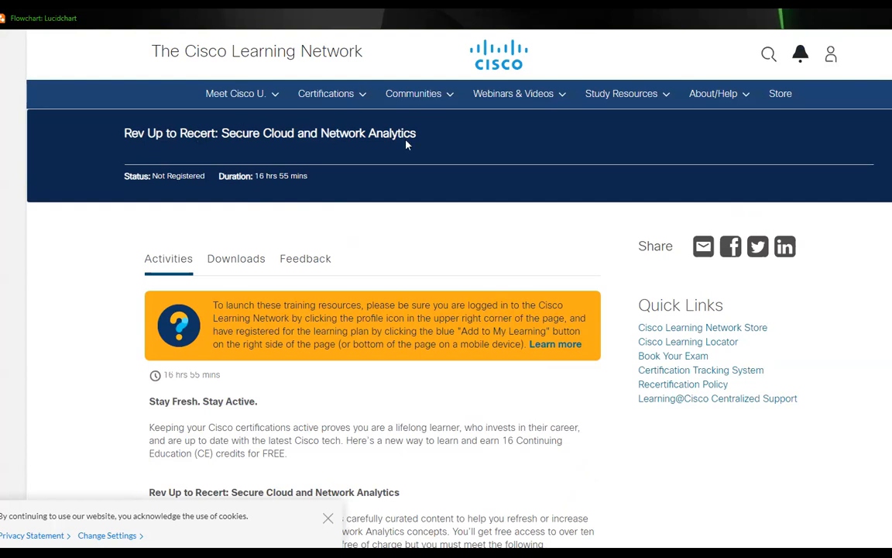
{"action": "scroll", "scroll_direction": "down", "scroll_amount": 3}
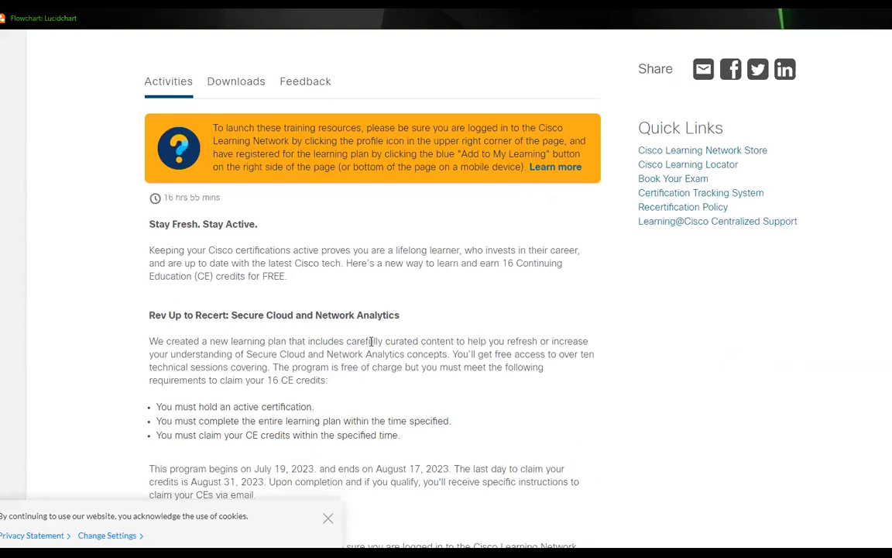
{"action": "scroll", "scroll_direction": "down", "scroll_amount": 3}
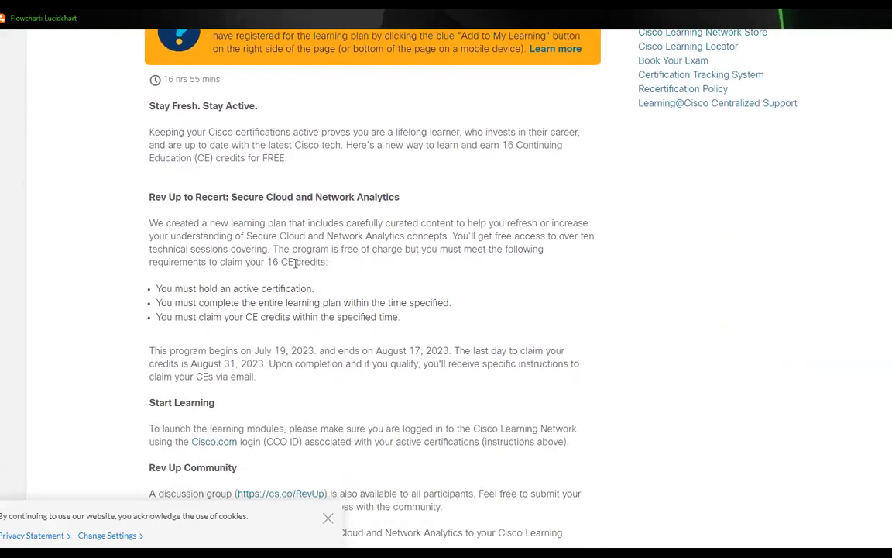
{"action": "double_click", "coordinate": [299, 262]}
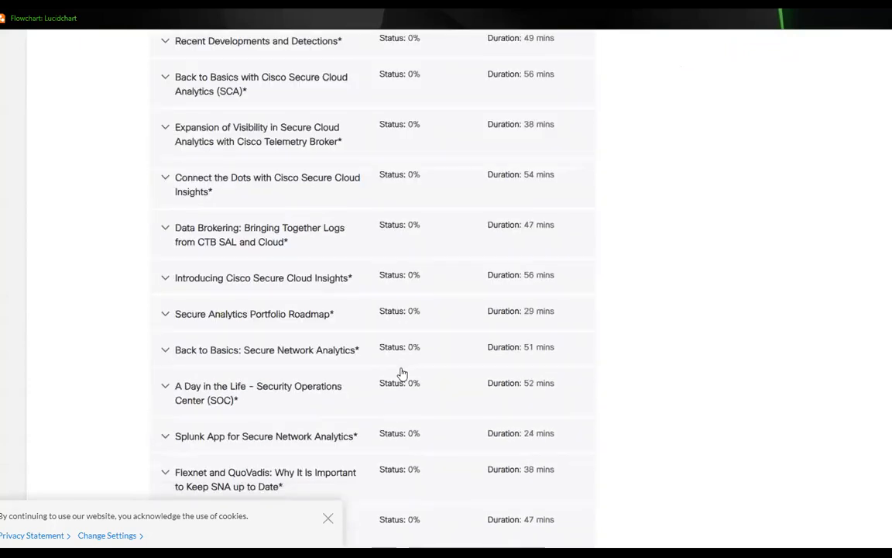
- Scroll on through the plan activities list, all at 0% status, and back to the top
{"action": "scroll", "scroll_direction": "down", "scroll_amount": 3}
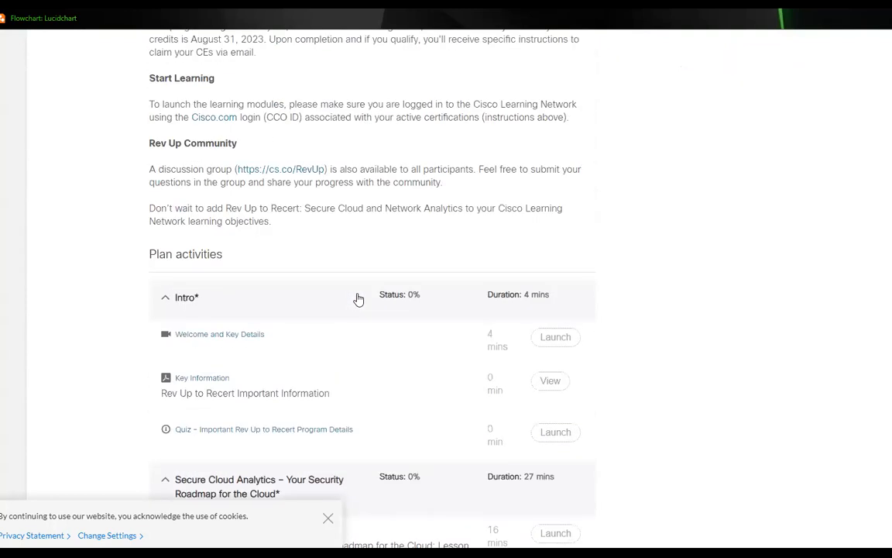
{"action": "scroll", "scroll_direction": "down", "scroll_amount": 3}
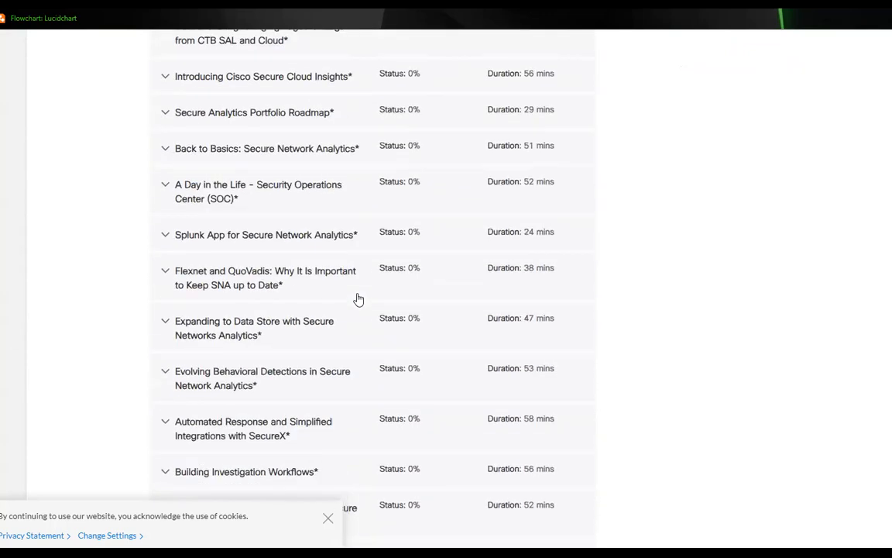
{"action": "scroll", "scroll_direction": "down", "scroll_amount": 3}
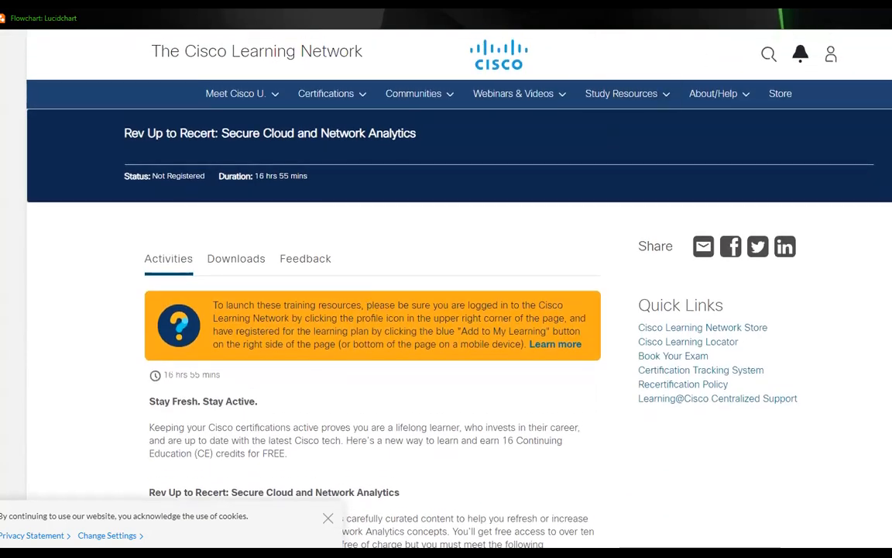
{"action": "mouse_move", "coordinate": [515, 164]}
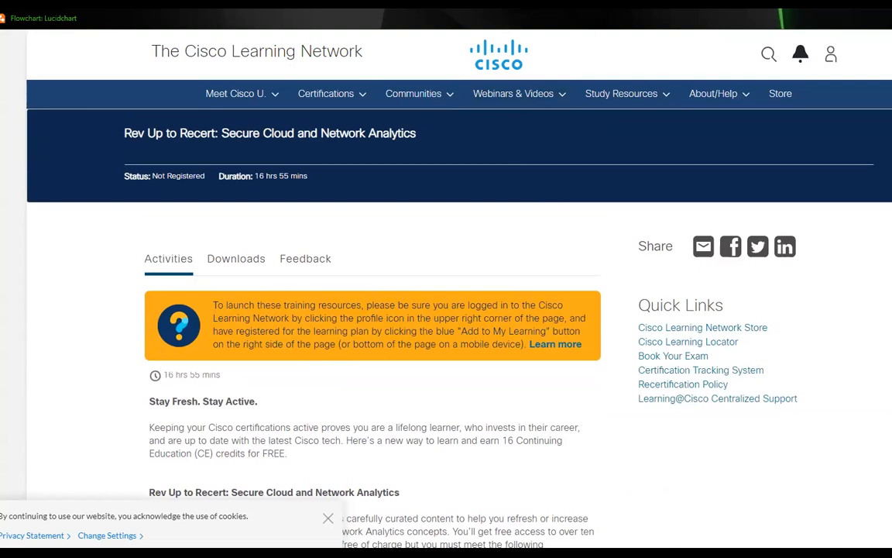
- View the site's connection and security details, then return to the signed-in plan page at Not Started 0%
{"action": "left_click", "coordinate": [24, 19]}
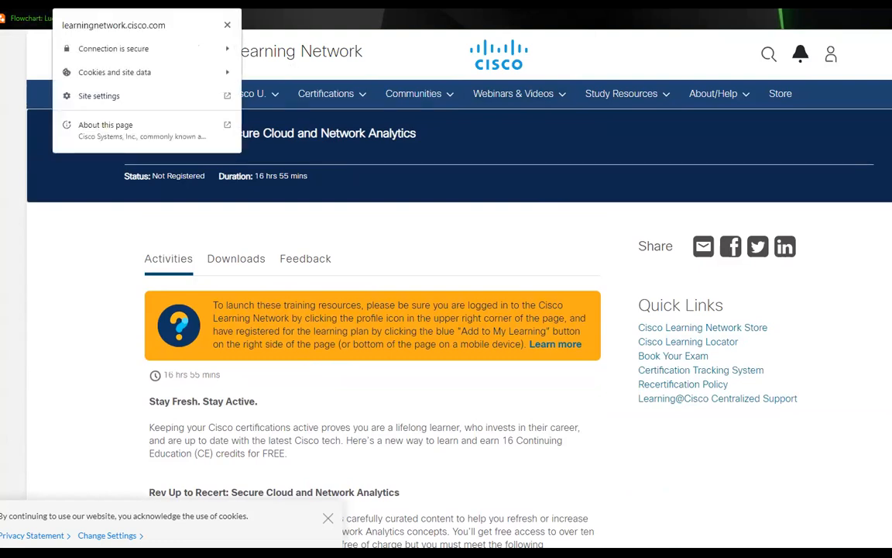
{"action": "scroll", "scroll_direction": "down", "scroll_amount": 3}
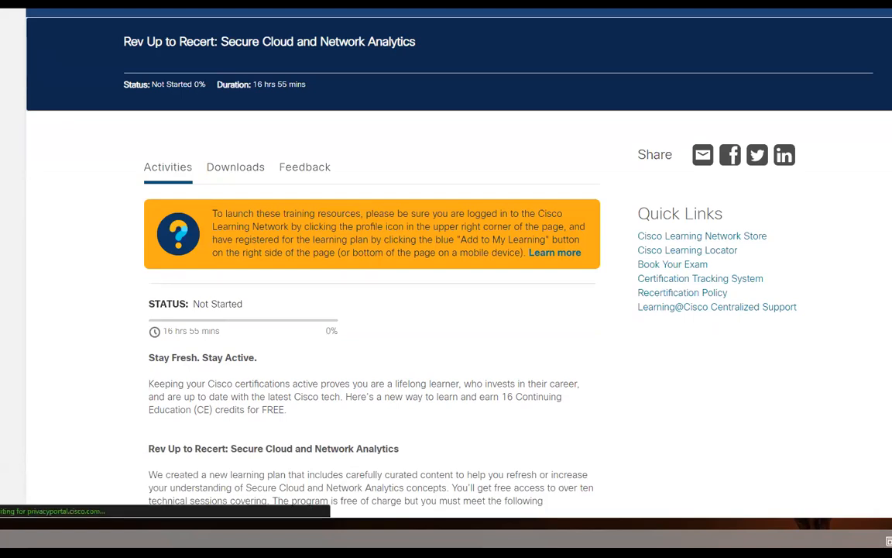
- Select the plan's full title and scroll to the description and program dates, July 19 to August 17, 2023
{"action": "scroll", "scroll_direction": "down", "scroll_amount": 3}
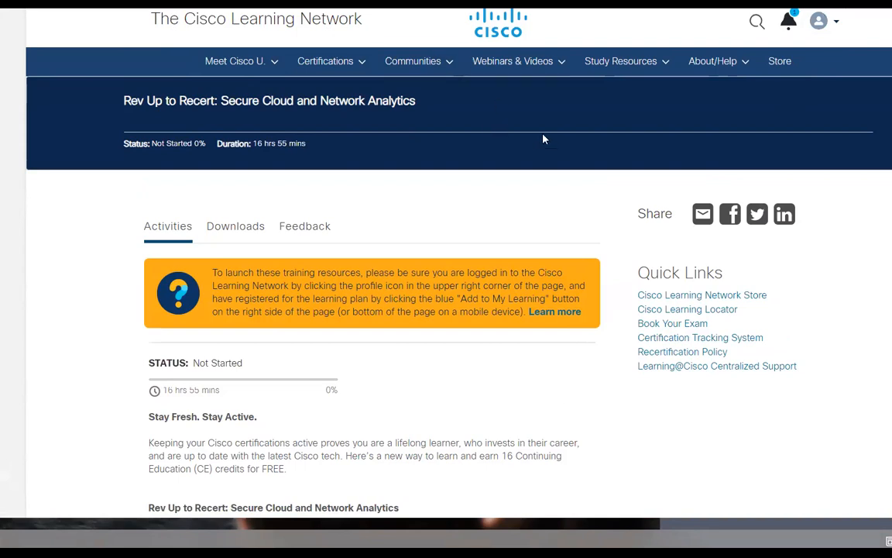
{"action": "mouse_move", "coordinate": [693, 238]}
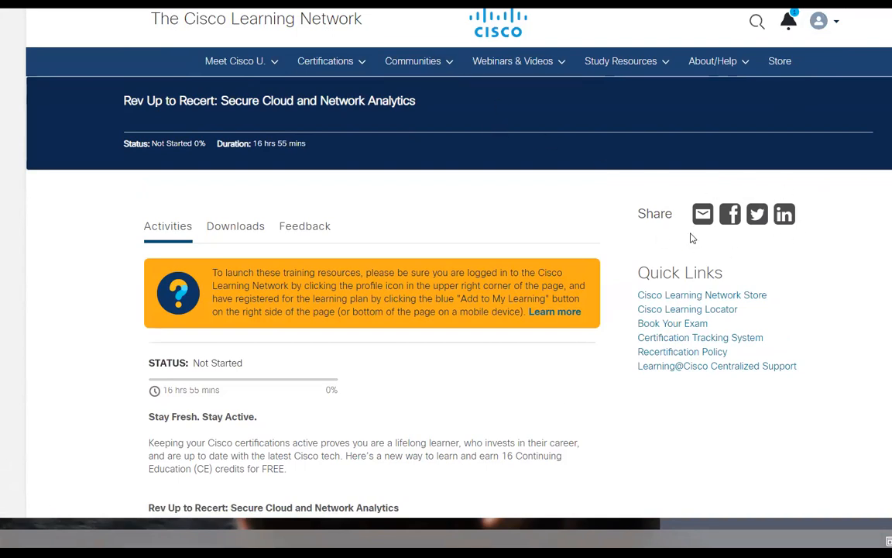
{"action": "mouse_move", "coordinate": [523, 201]}
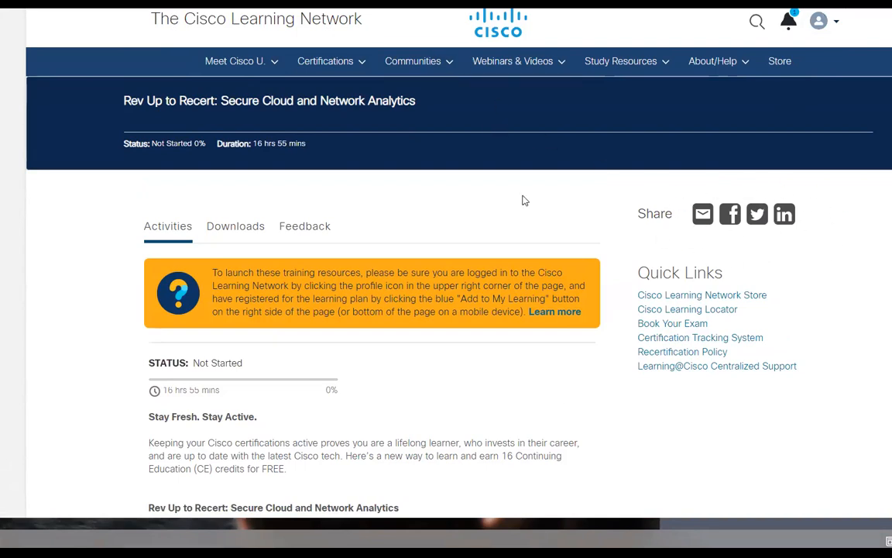
{"action": "triple_click", "coordinate": [269, 100]}
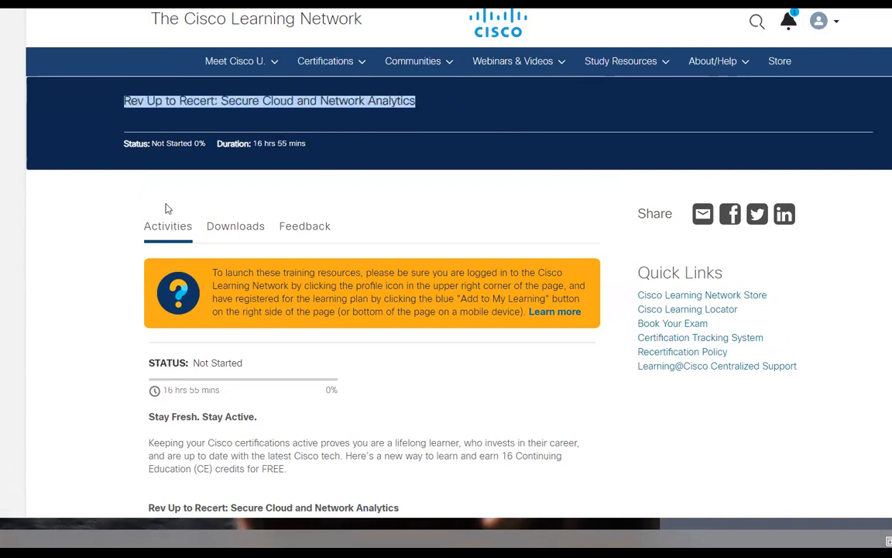
{"action": "mouse_move", "coordinate": [372, 338]}
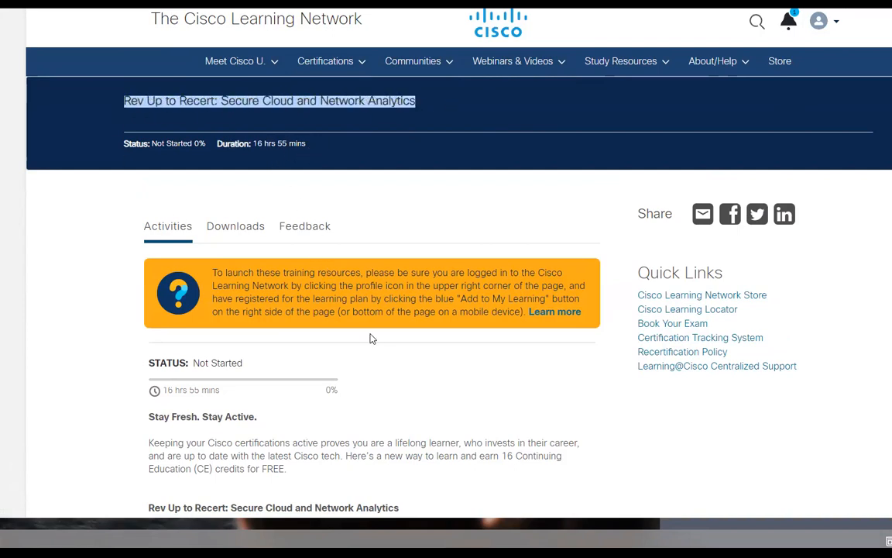
{"action": "scroll", "scroll_direction": "down", "scroll_amount": 3}
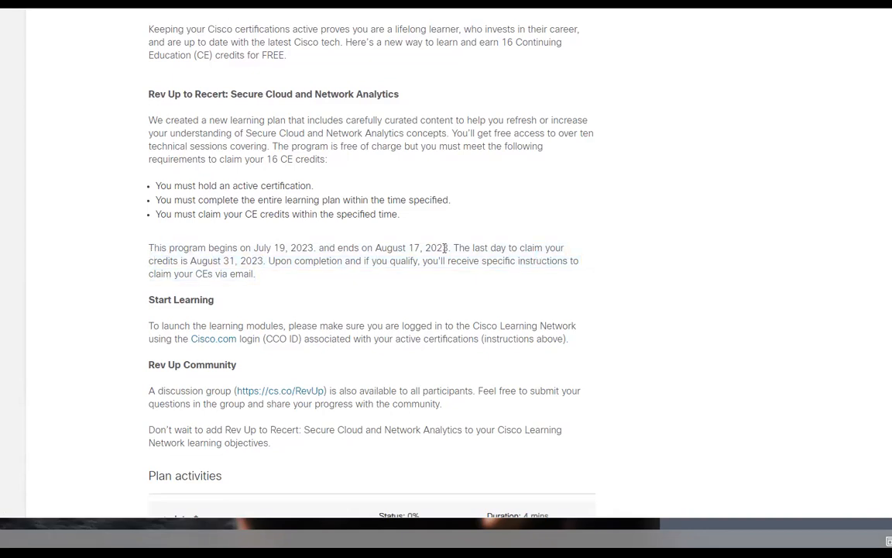
{"action": "mouse_move", "coordinate": [529, 257]}
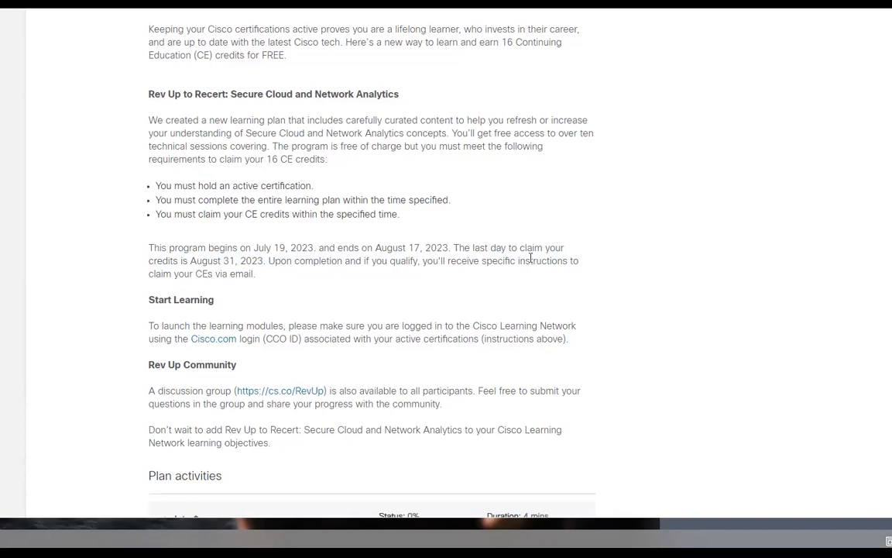
{"action": "mouse_move", "coordinate": [276, 265]}
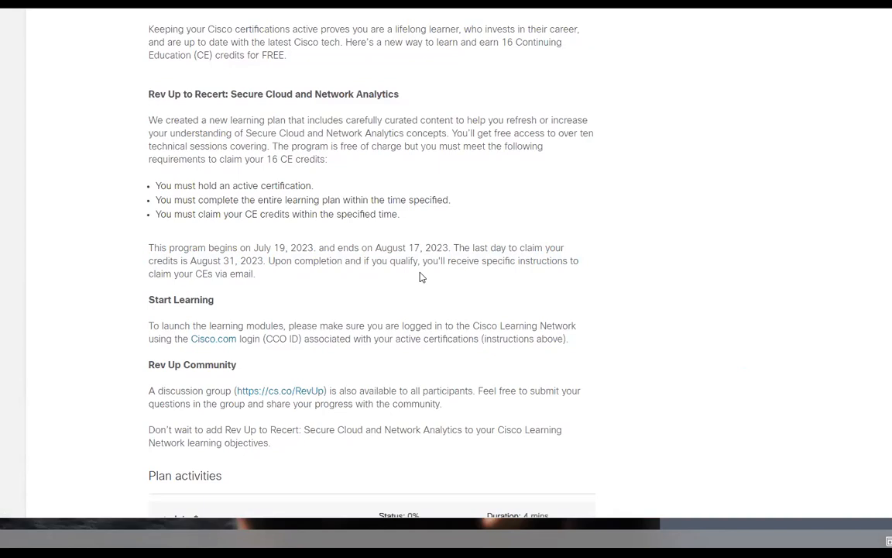
- Scroll through the Plan activities modules and durations, each at 0%, then back to the page header
{"action": "scroll", "scroll_direction": "down", "scroll_amount": 3}
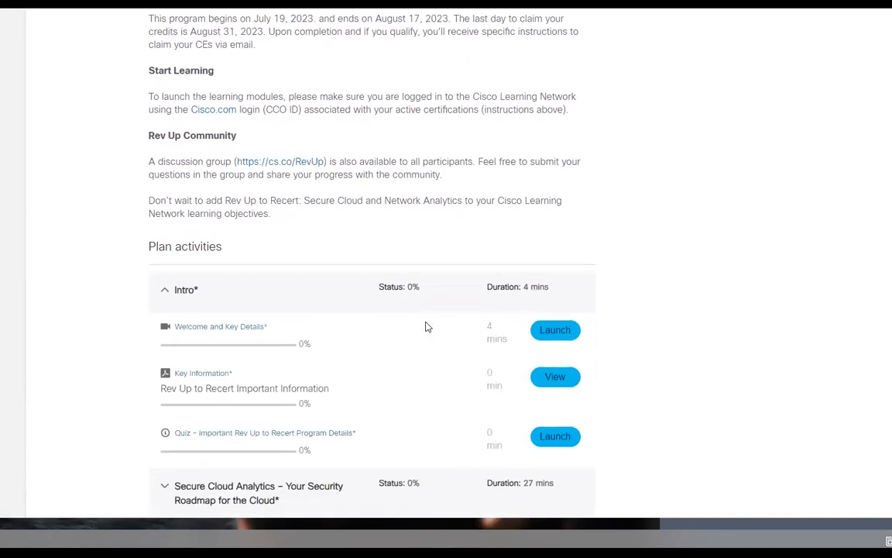
{"action": "scroll", "scroll_direction": "down", "scroll_amount": 3}
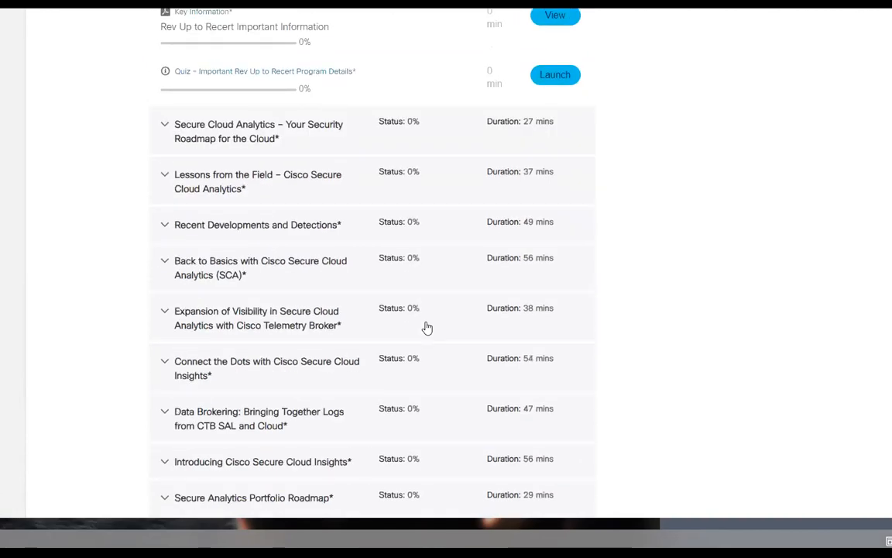
{"action": "scroll", "scroll_direction": "down", "scroll_amount": 3}
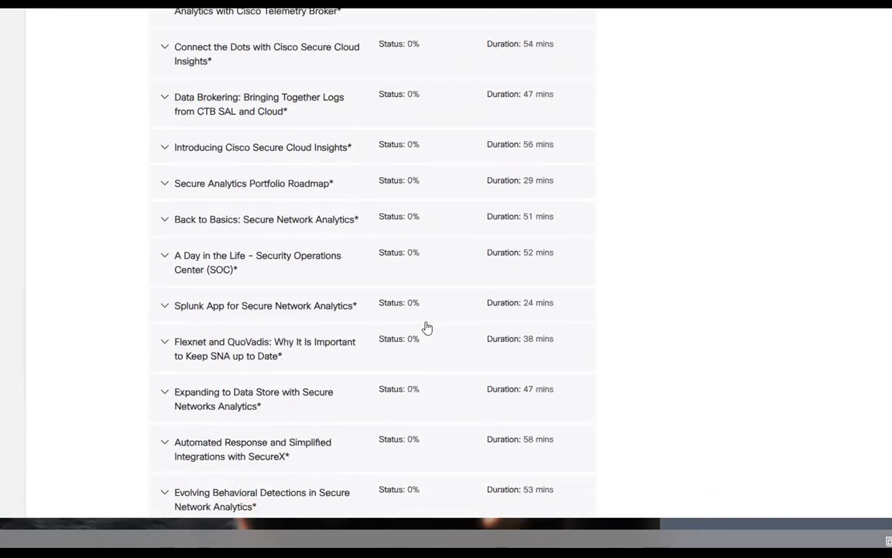
{"action": "scroll", "scroll_direction": "down", "scroll_amount": 3}
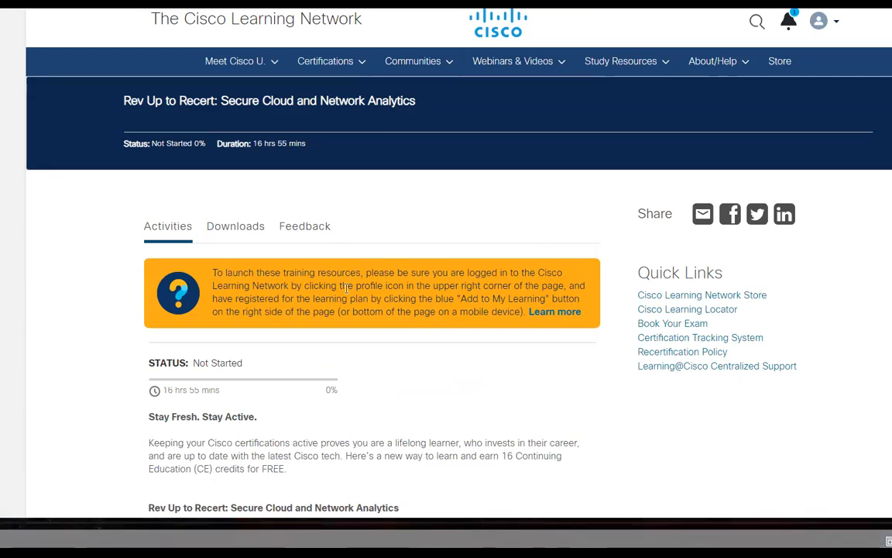
- Scroll past the orange notice to the 'Stay Fresh. Stay Active.' introduction and CE credit requirements
{"action": "scroll", "scroll_direction": "down", "scroll_amount": 3}
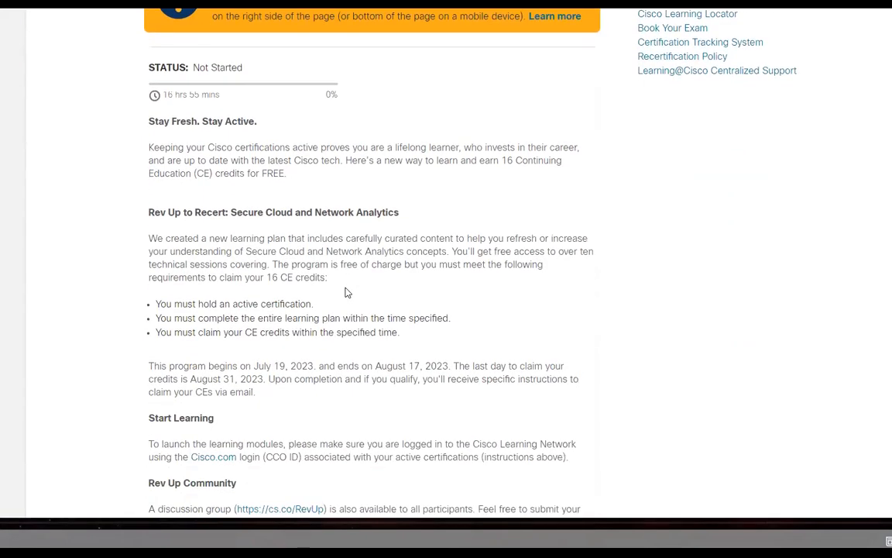
{"action": "mouse_move", "coordinate": [511, 118]}
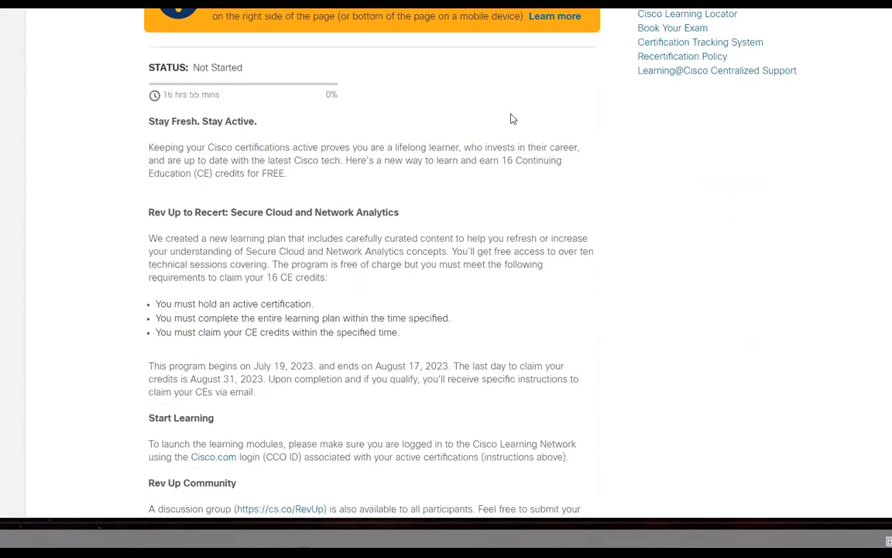